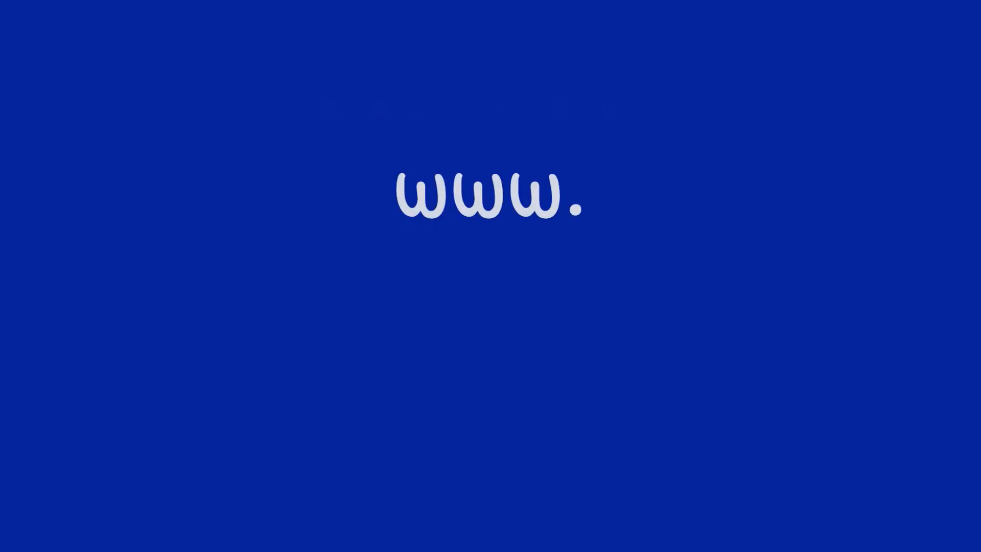
pyautogui.write('faceb')
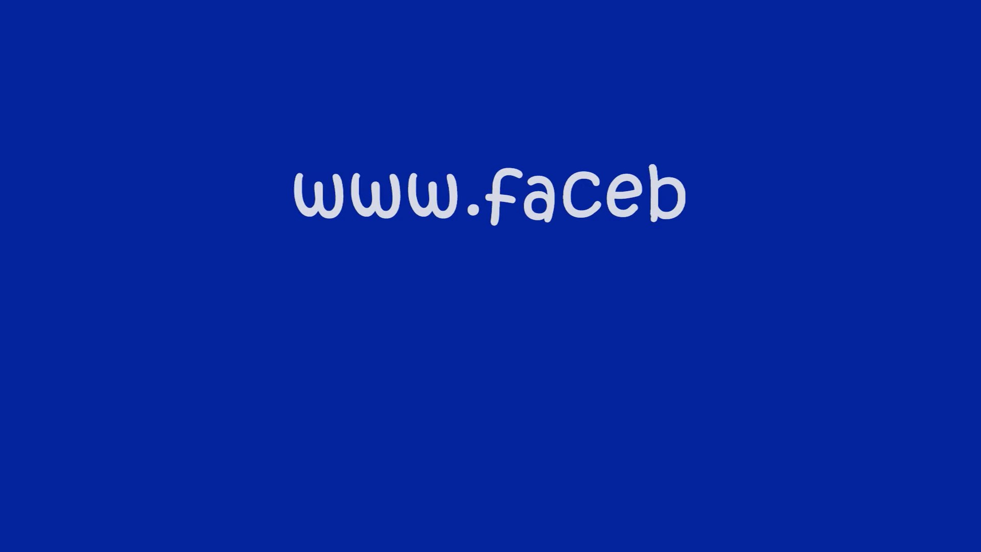
pyautogui.write('oo')
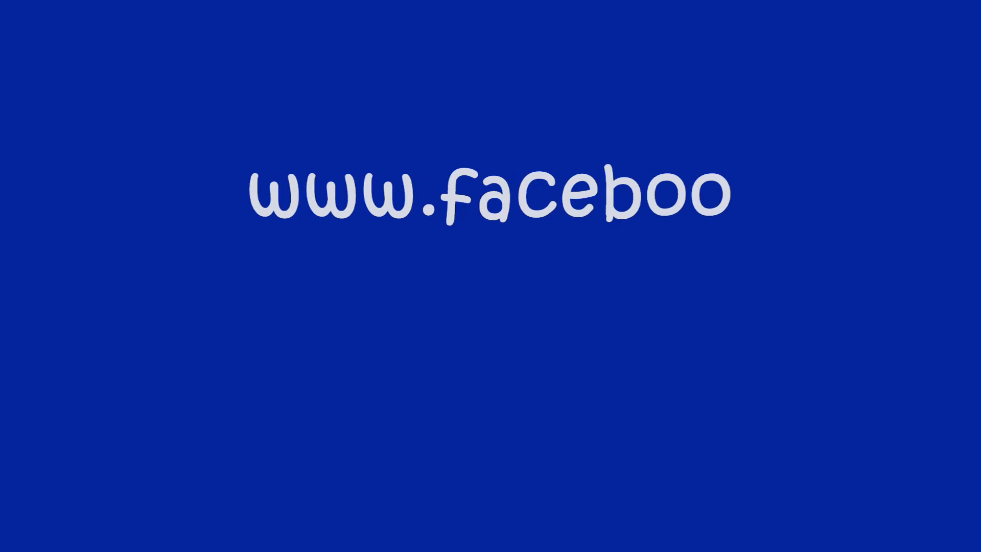
pyautogui.write('k.com')
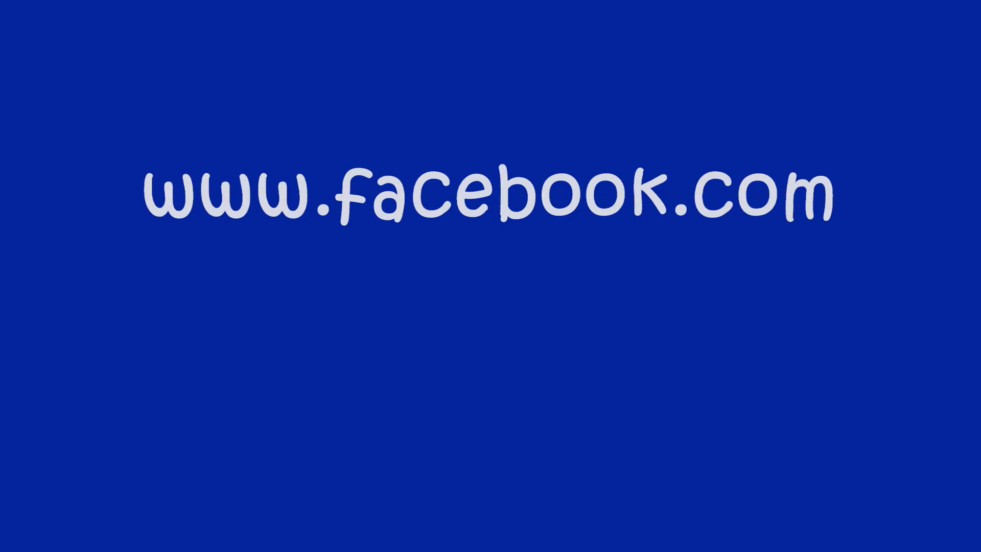
pyautogui.write('/m')
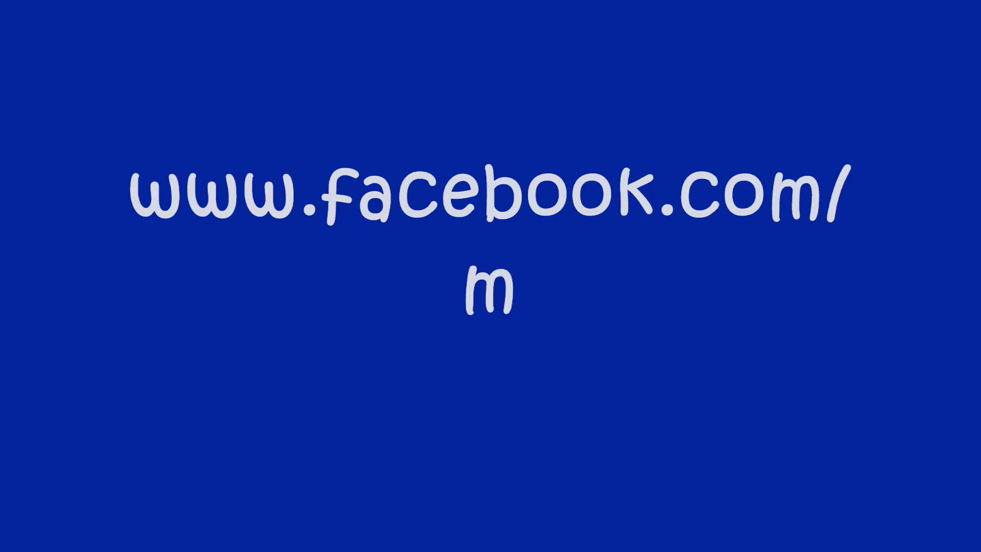
pyautogui.write('an')
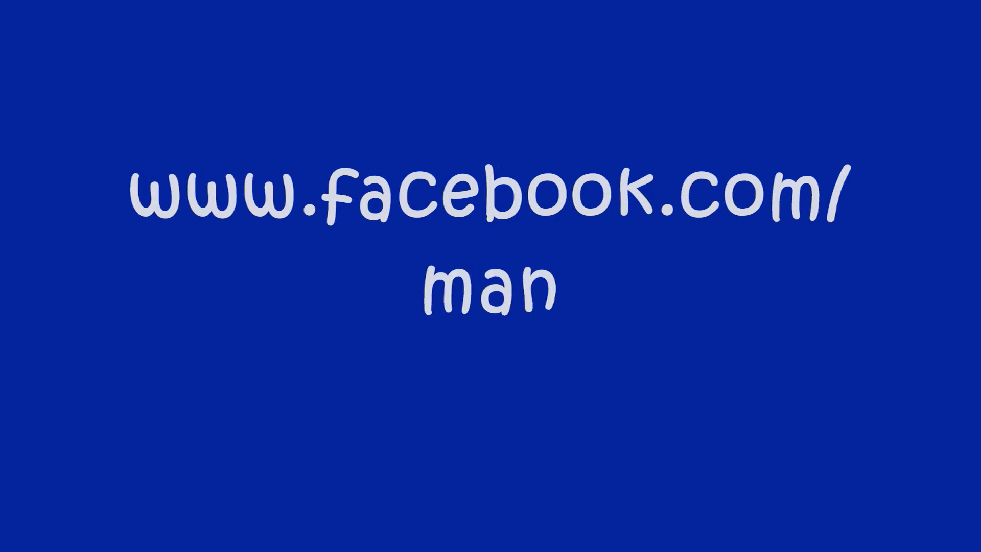